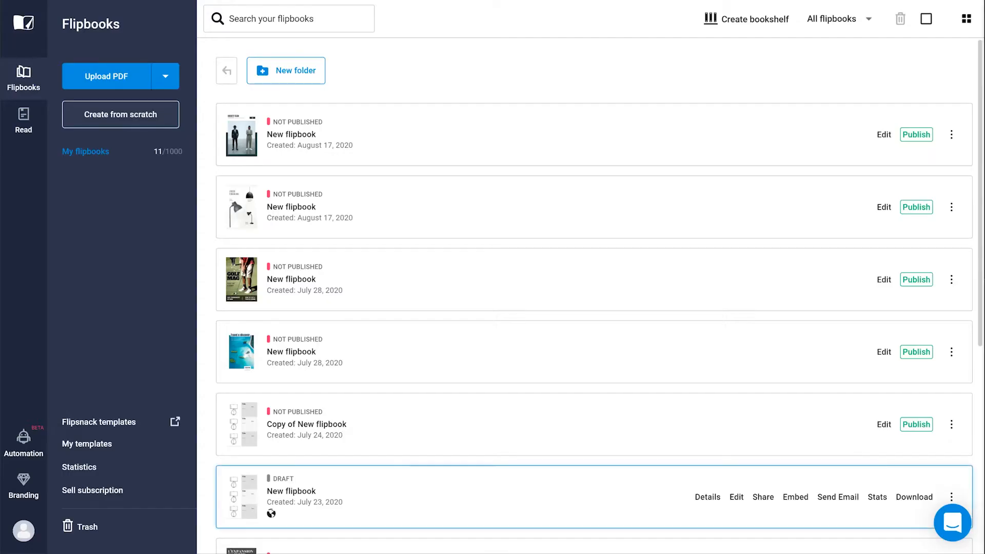
- Download the sample product CSV from Automation > Import > CSV and start a new Google Sheets file in Drive
{"action": "left_click", "coordinate": [24, 444]}
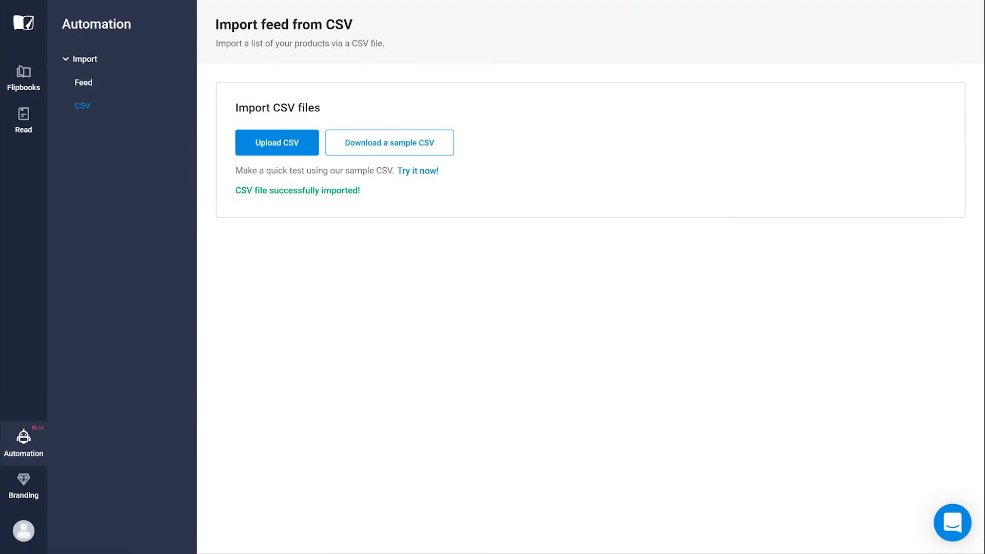
{"action": "left_click", "coordinate": [388, 142]}
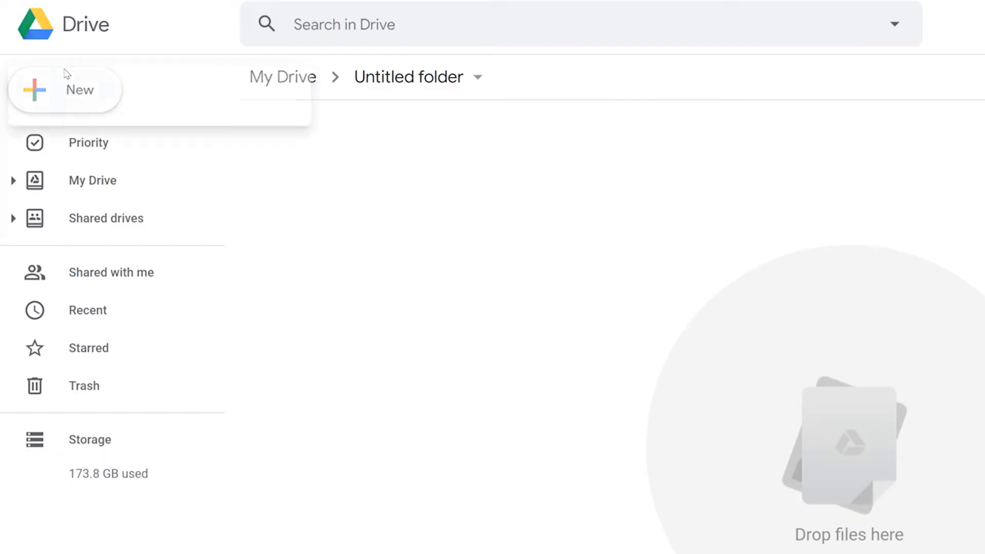
{"action": "left_click", "coordinate": [65, 90]}
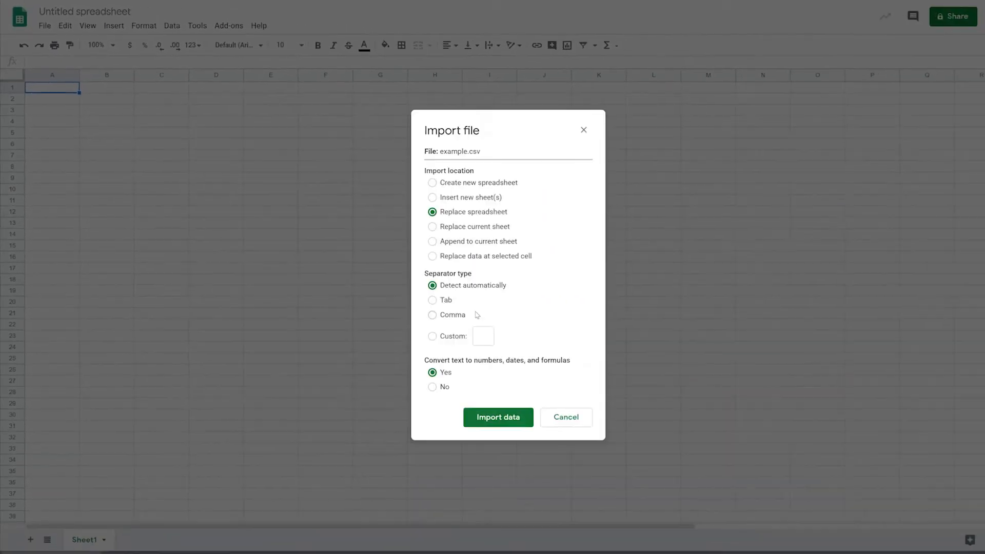
{"action": "left_click", "coordinate": [498, 418]}
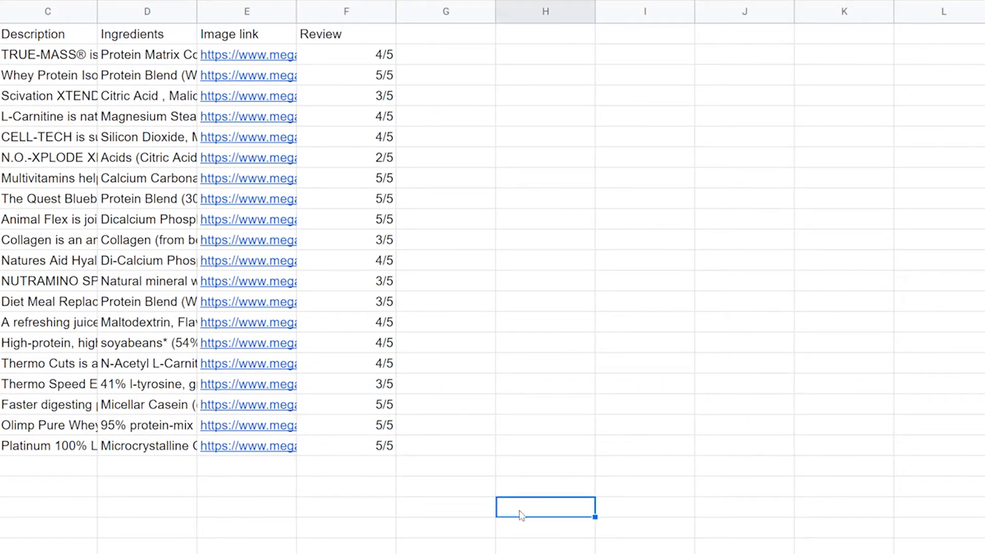
{"action": "mouse_move", "coordinate": [503, 516]}
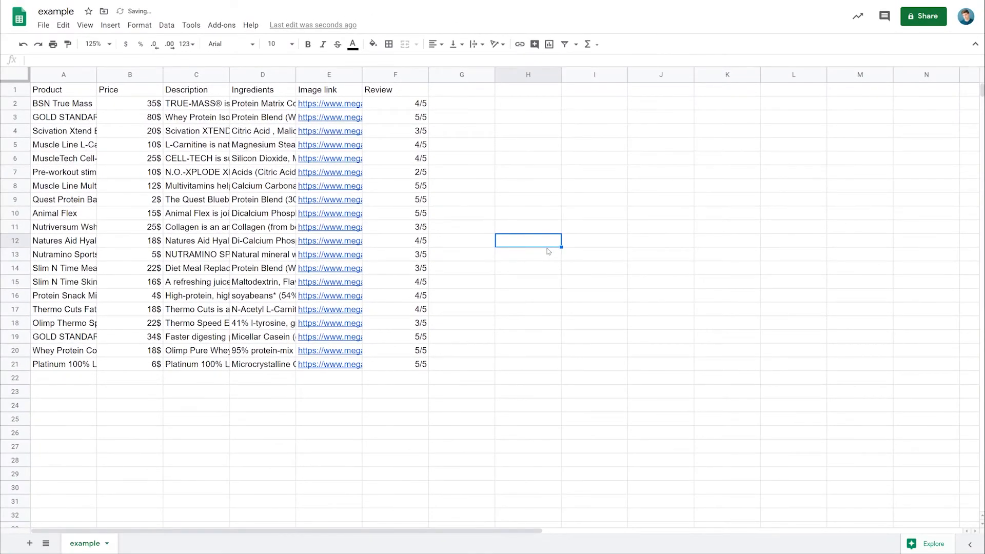
{"action": "mouse_move", "coordinate": [56, 382]}
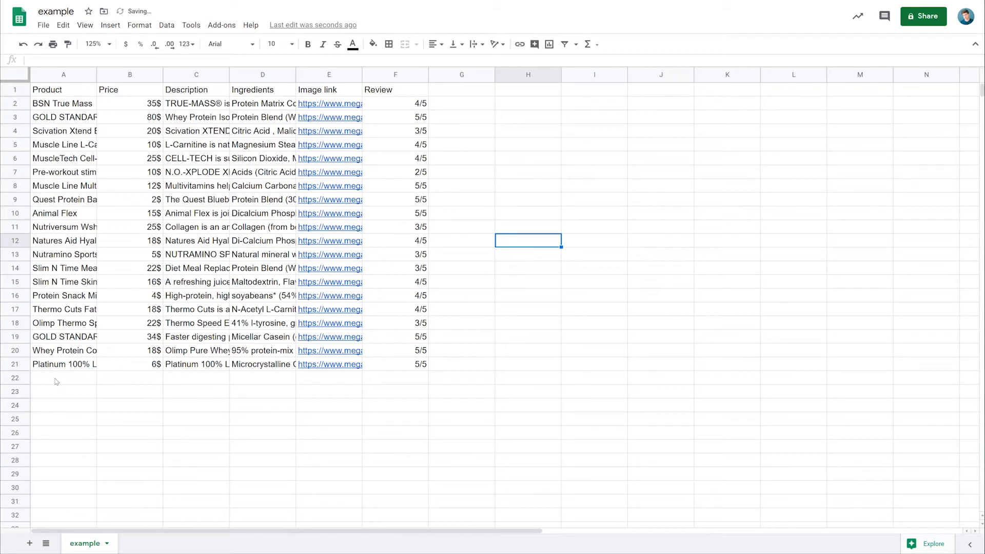
- Delete the unused empty rows below row 21 via the row-header context menu
{"action": "scroll", "scroll_direction": "down", "scroll_amount": 3}
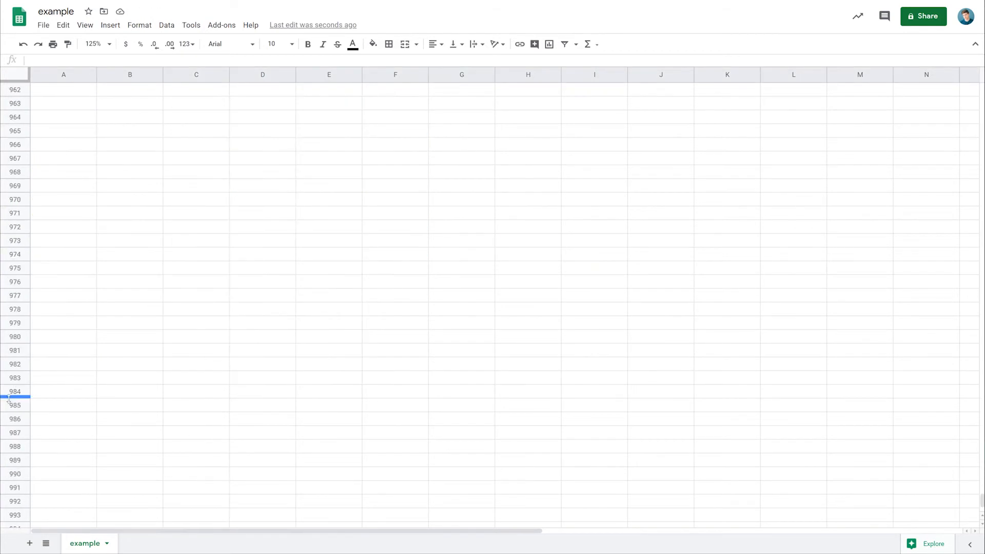
{"action": "right_click", "coordinate": [16, 391]}
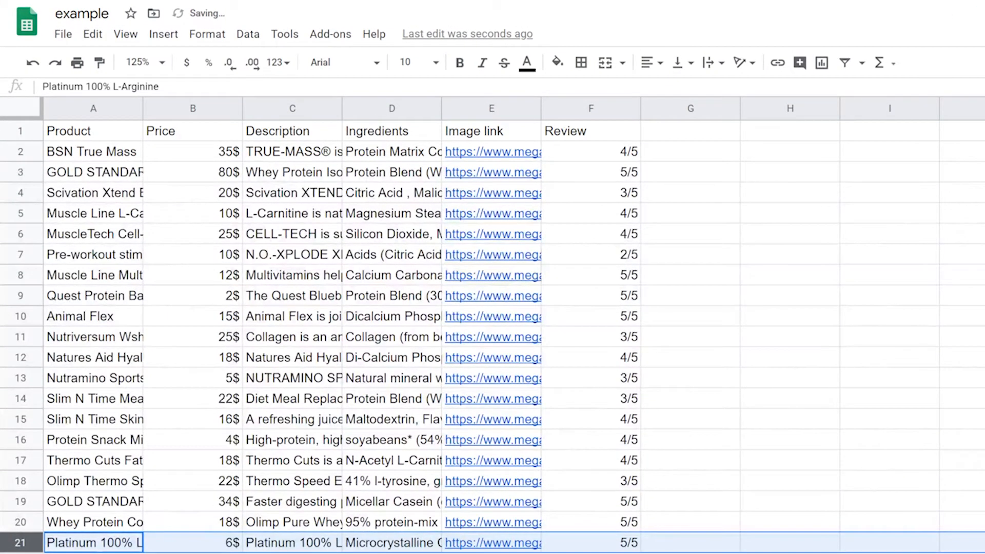
- Download the example sheet as a comma-separated values (.csv) file from File > Download
{"action": "left_click", "coordinate": [63, 33]}
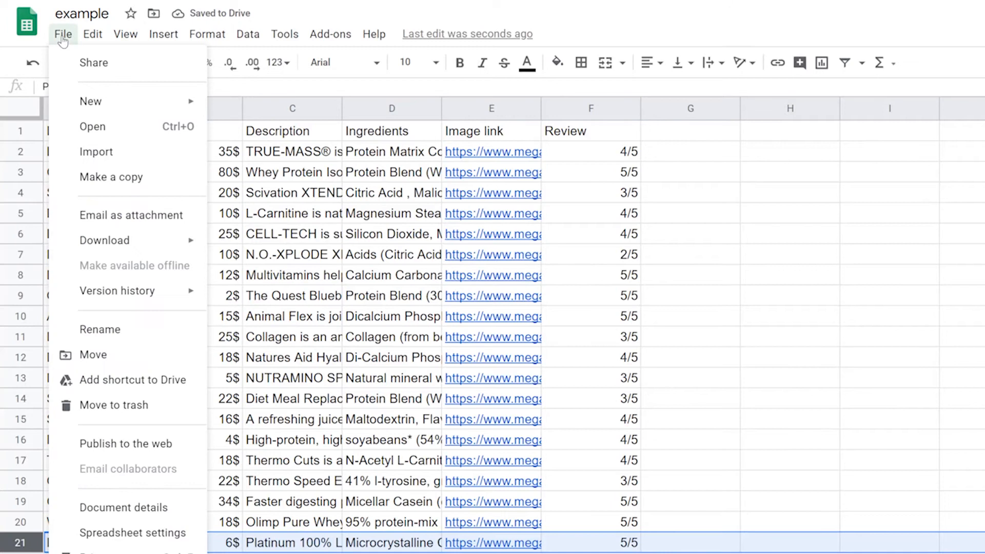
{"action": "left_click", "coordinate": [104, 241]}
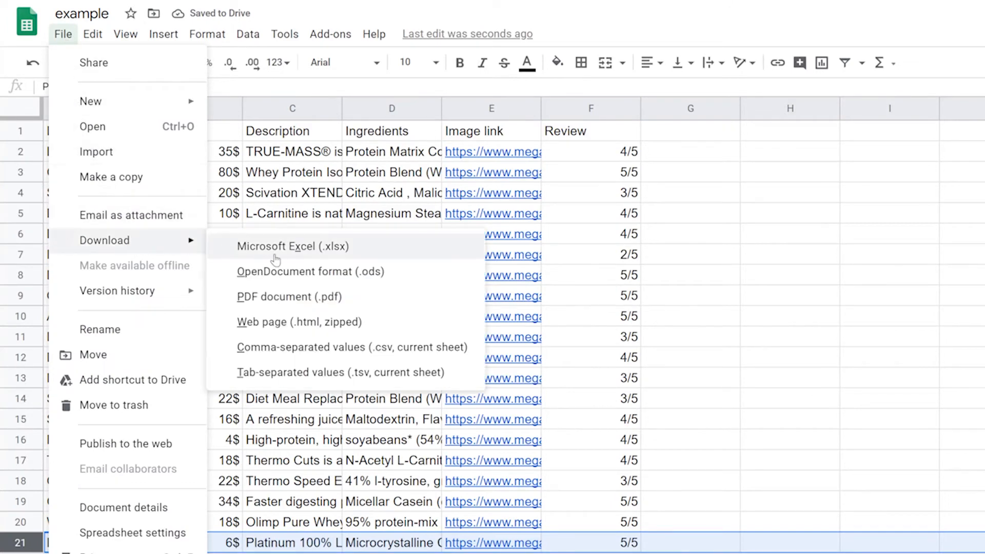
{"action": "mouse_move", "coordinate": [330, 347]}
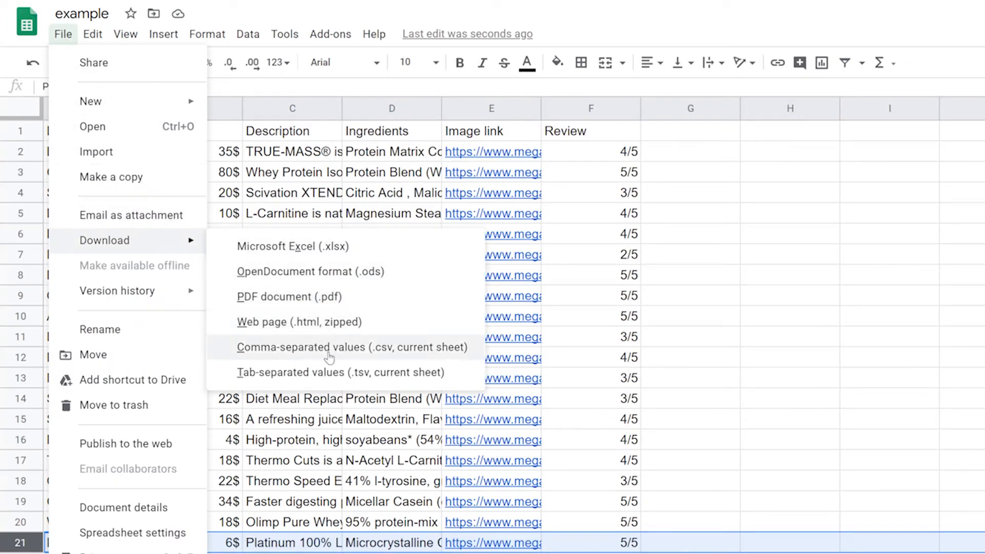